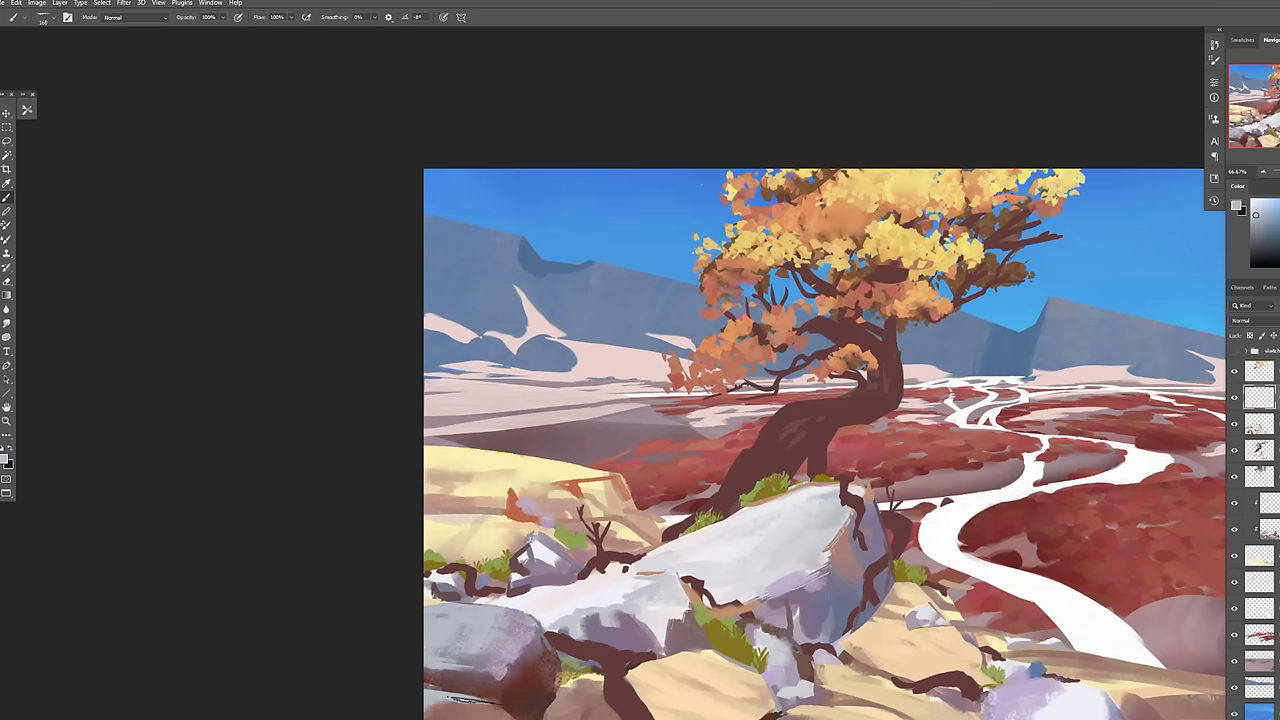
{"action": "mouse_move", "coordinate": [6, 202]}
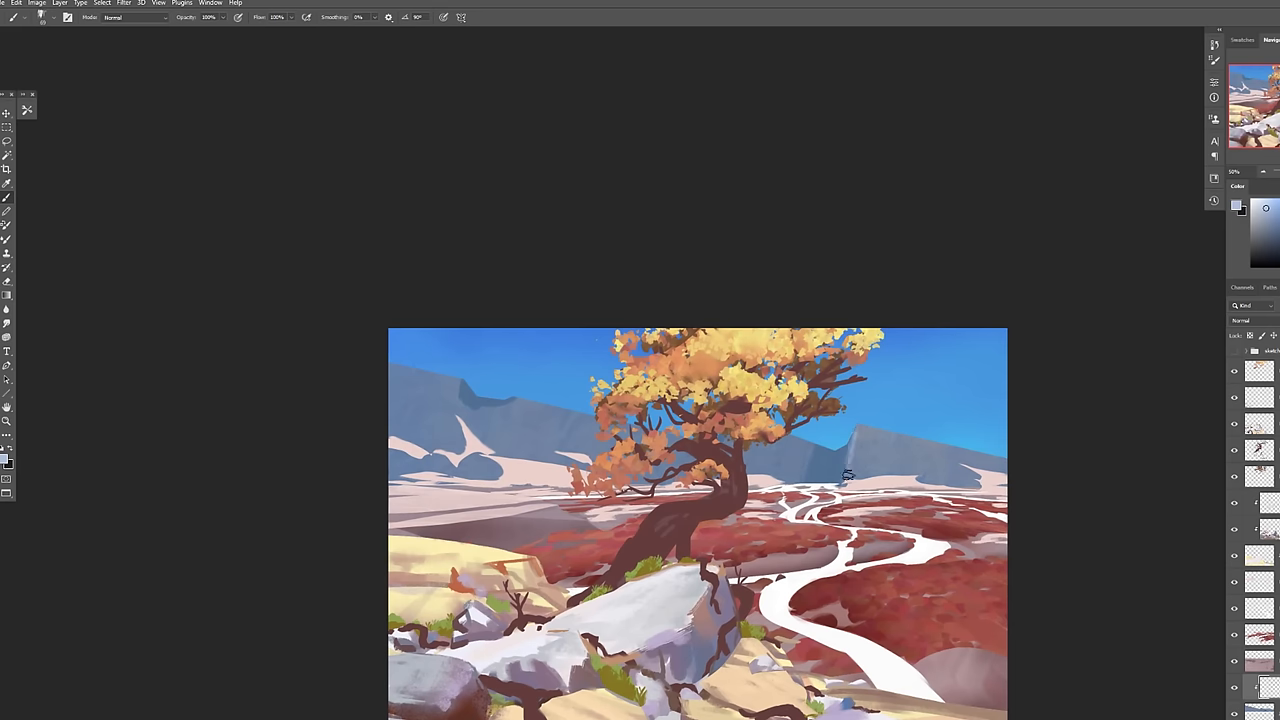
Brush a pale sunlit highlight across the distant blue-grey mountain right of the tree.
{"action": "left_click_drag", "start_coordinate": [850, 476], "coordinate": [950, 516]}
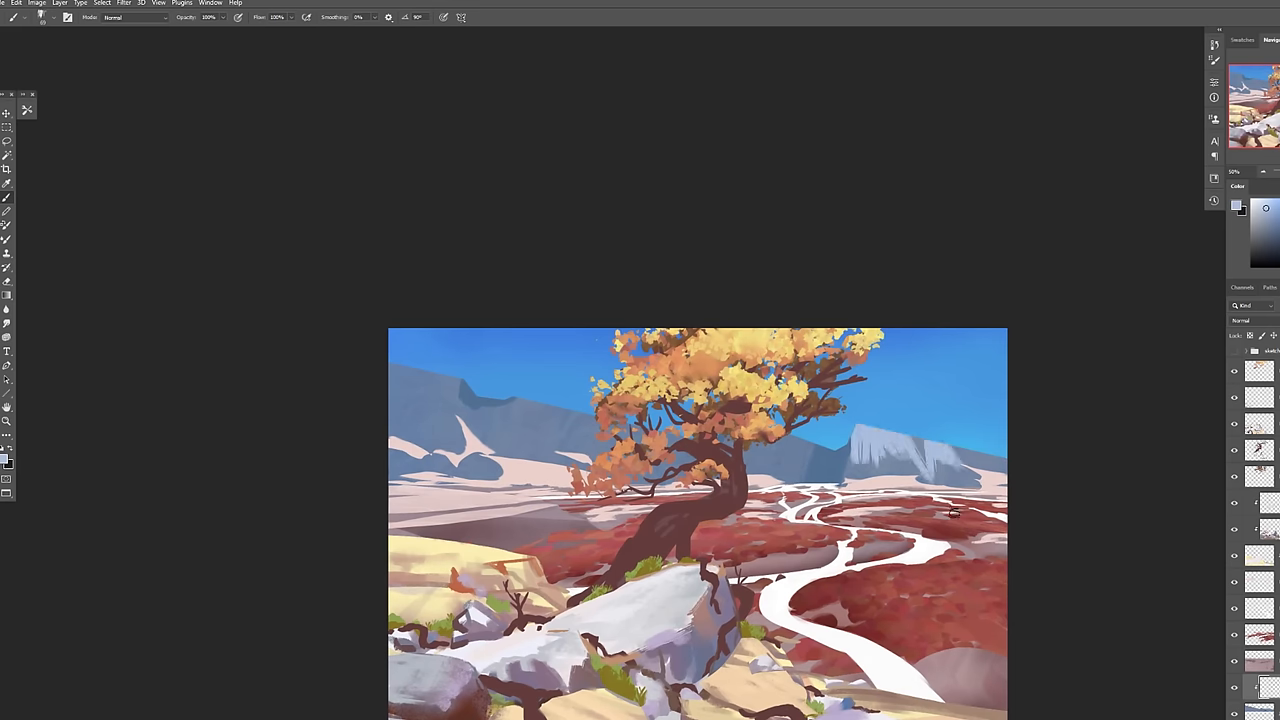